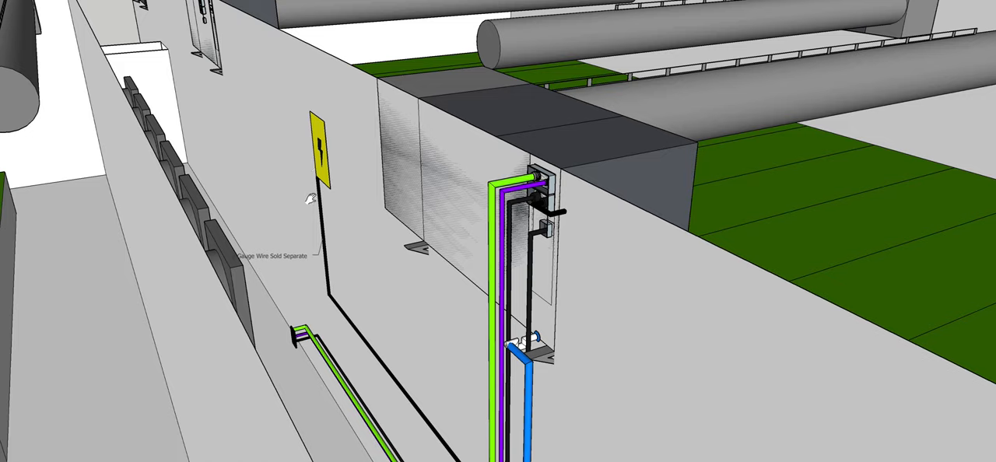
mouse_move(305, 197)
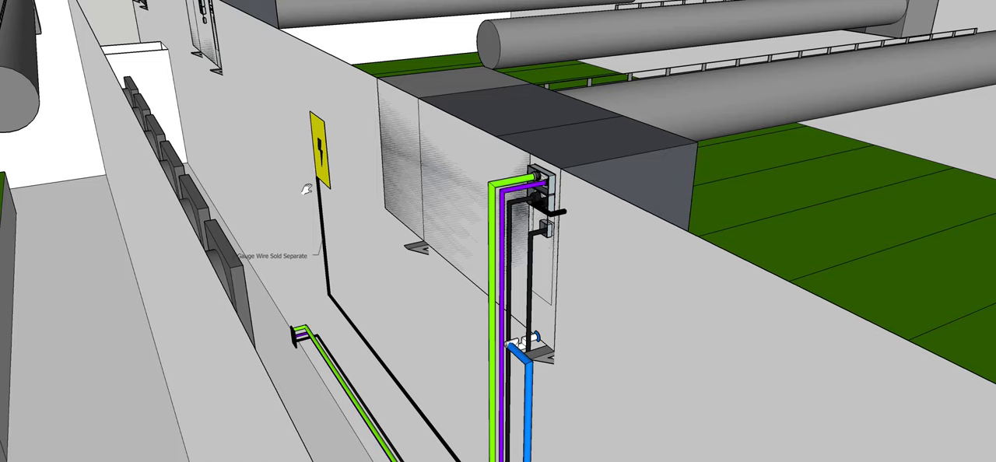